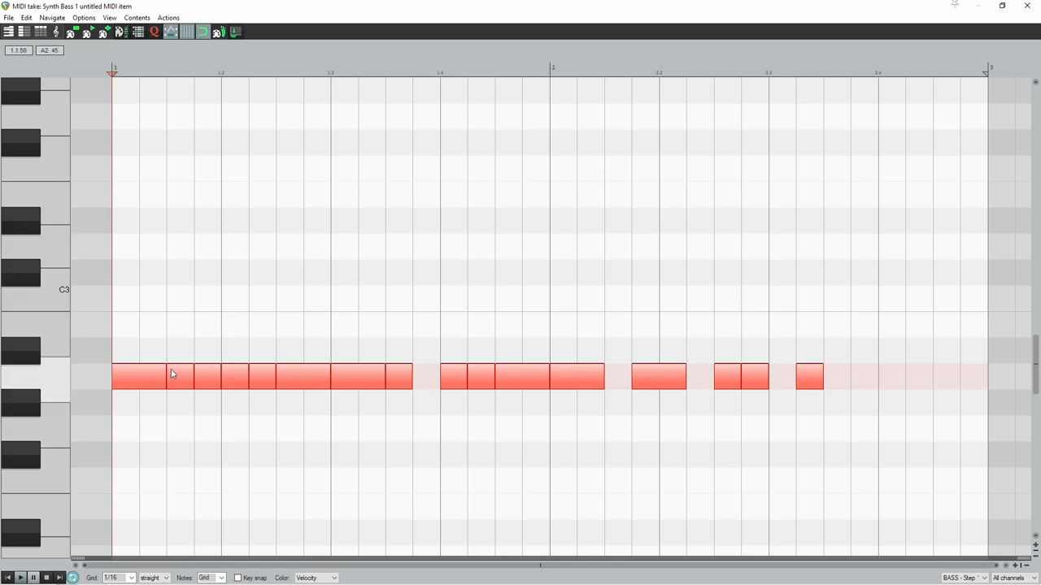
Step: Move first-bar notes to G2 and F2, raising two of each an octave
click(176, 378)
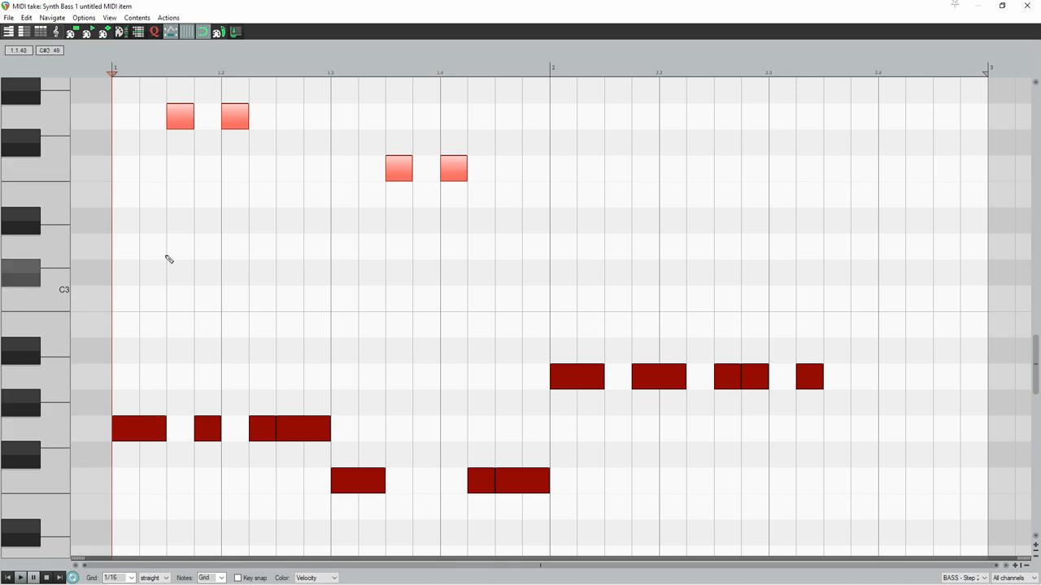
mouse_move(460, 228)
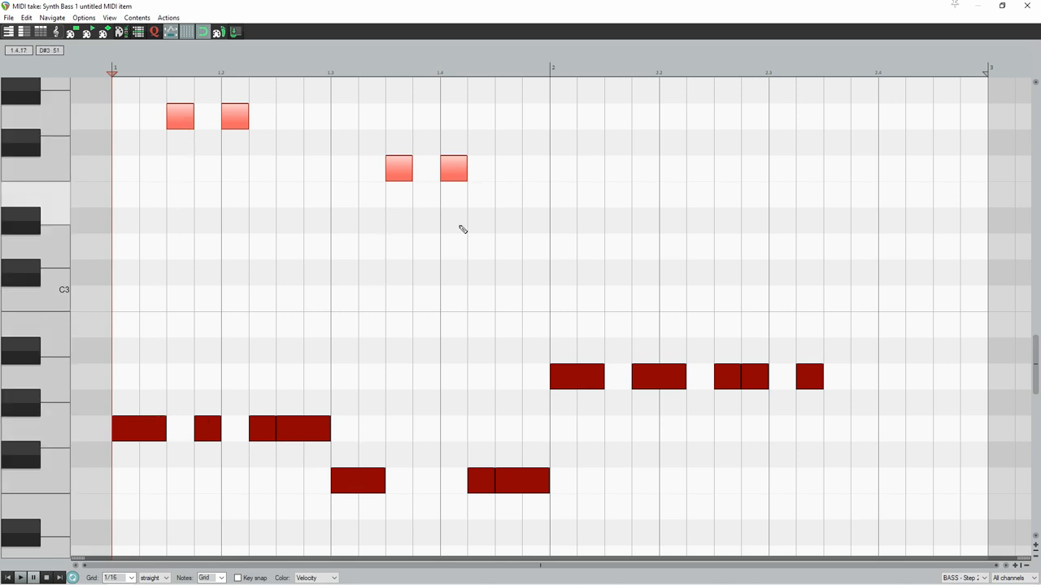